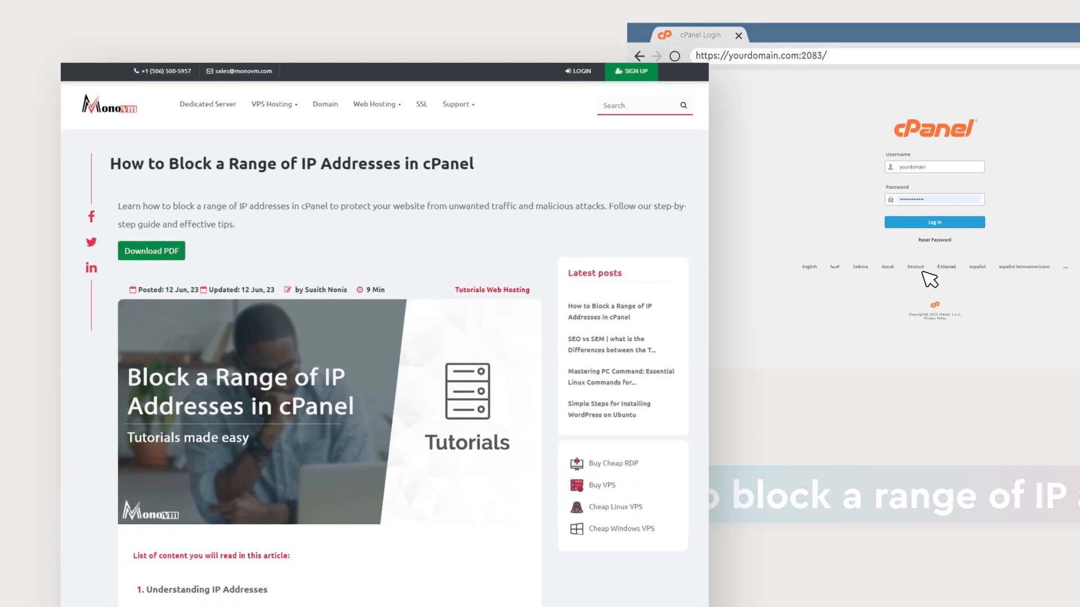
Step: Log in to cPanel and open IP Blocker from the Security section
scroll(down, 3)
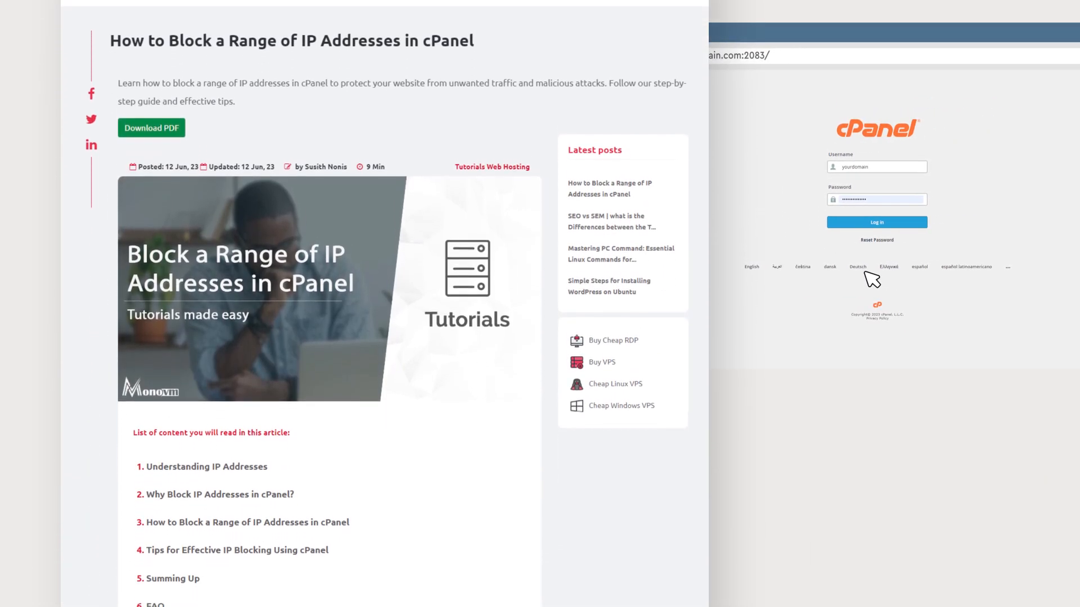
scroll(down, 3)
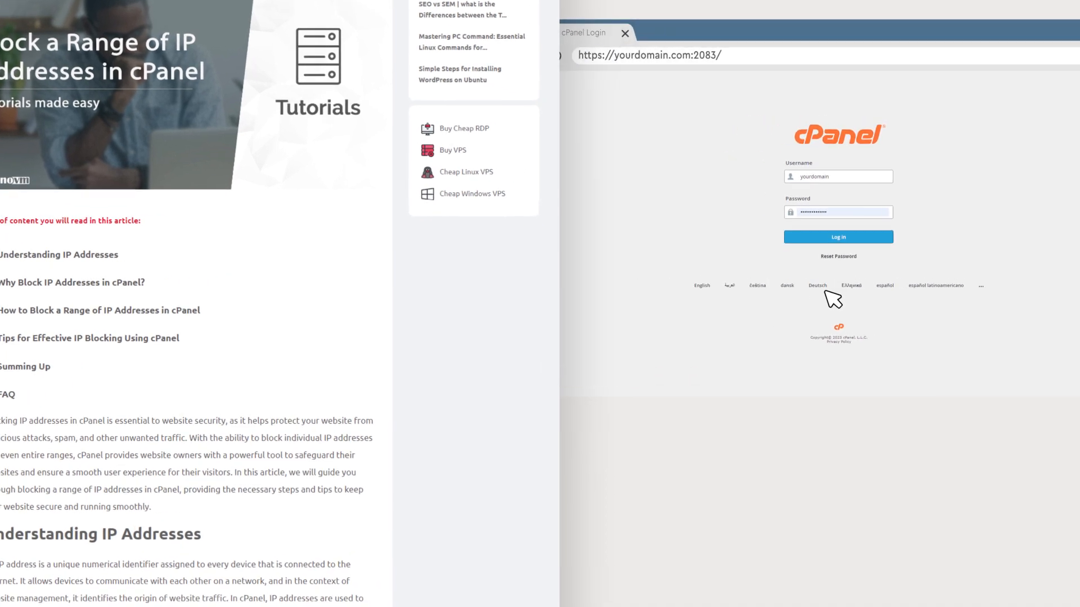
click(837, 236)
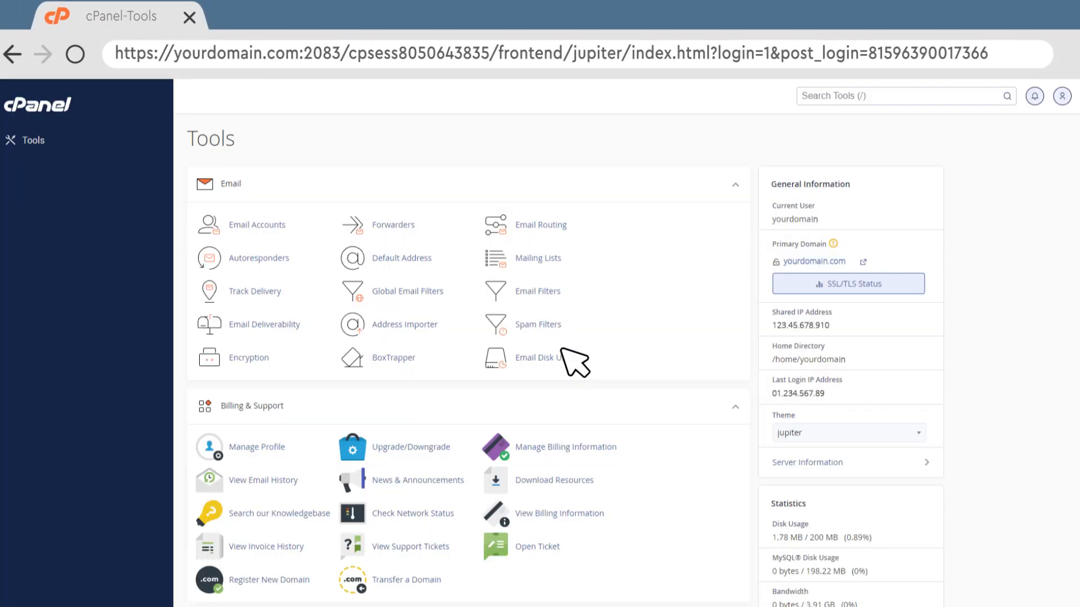
scroll(down, 3)
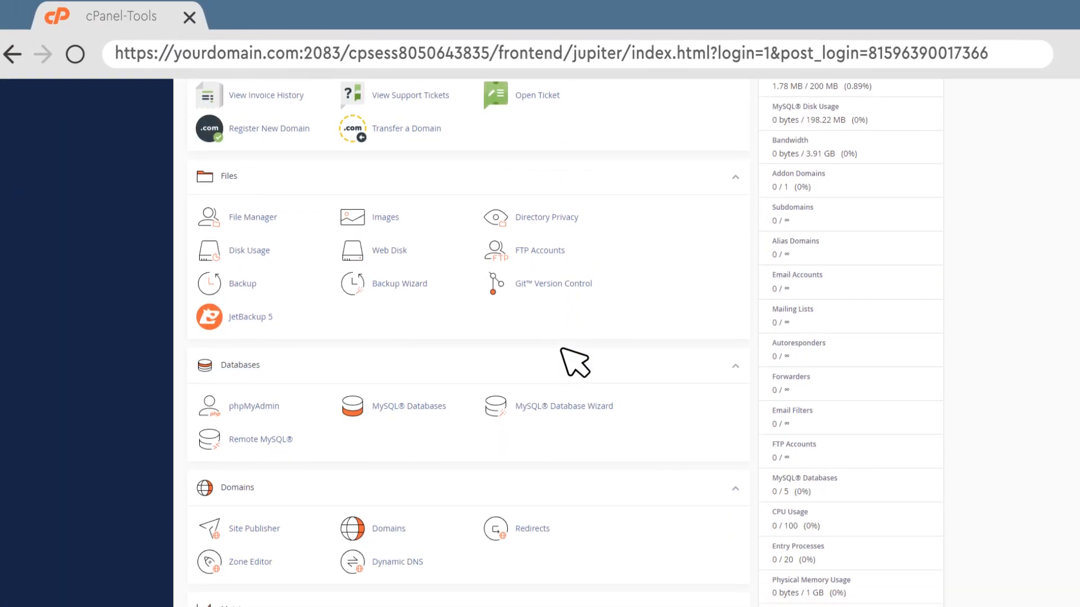
scroll(down, 3)
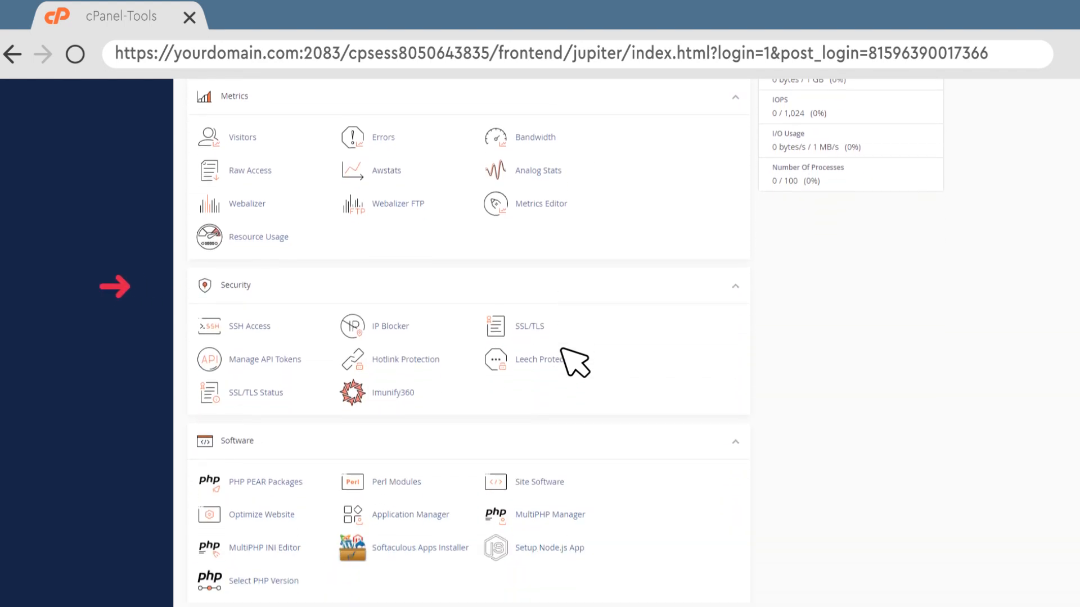
click(389, 326)
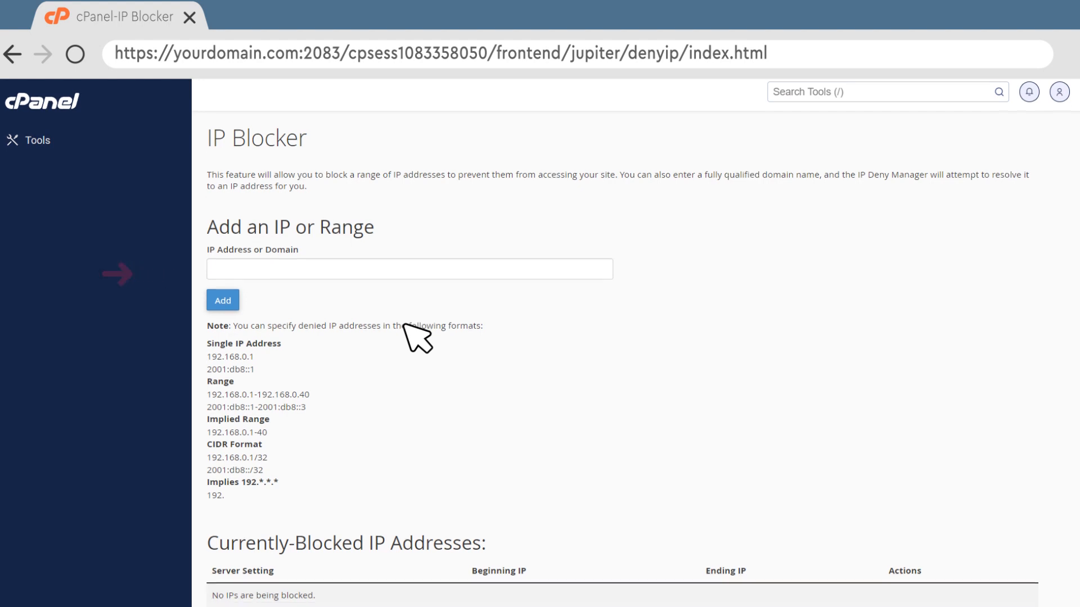
scroll(down, 3)
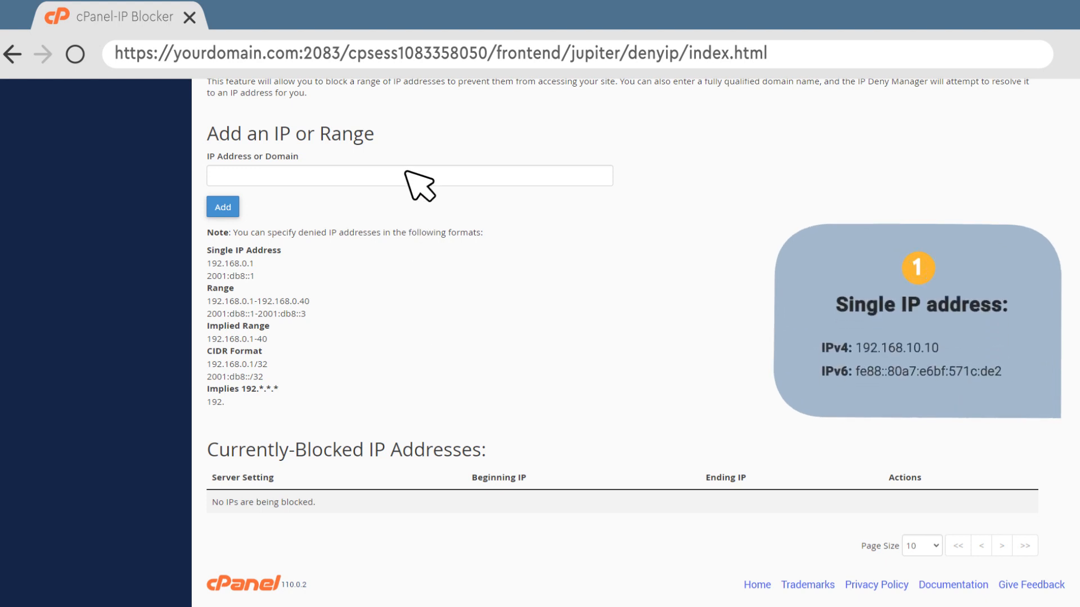
Step: Add 192.168.10.10 to the IP Blocker denied list
text(192.168.10.10)
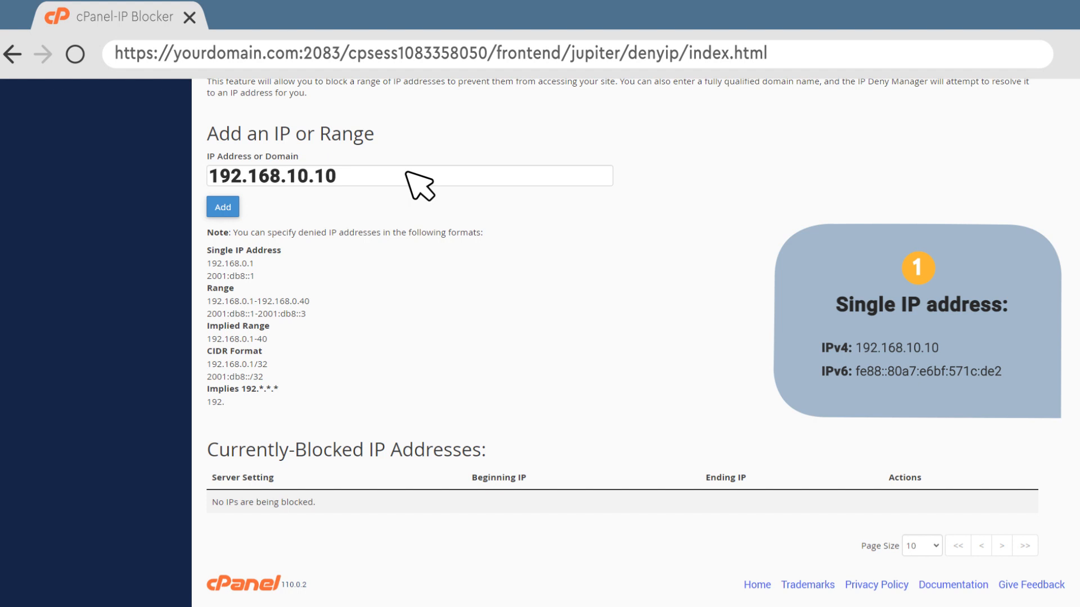
click(222, 206)
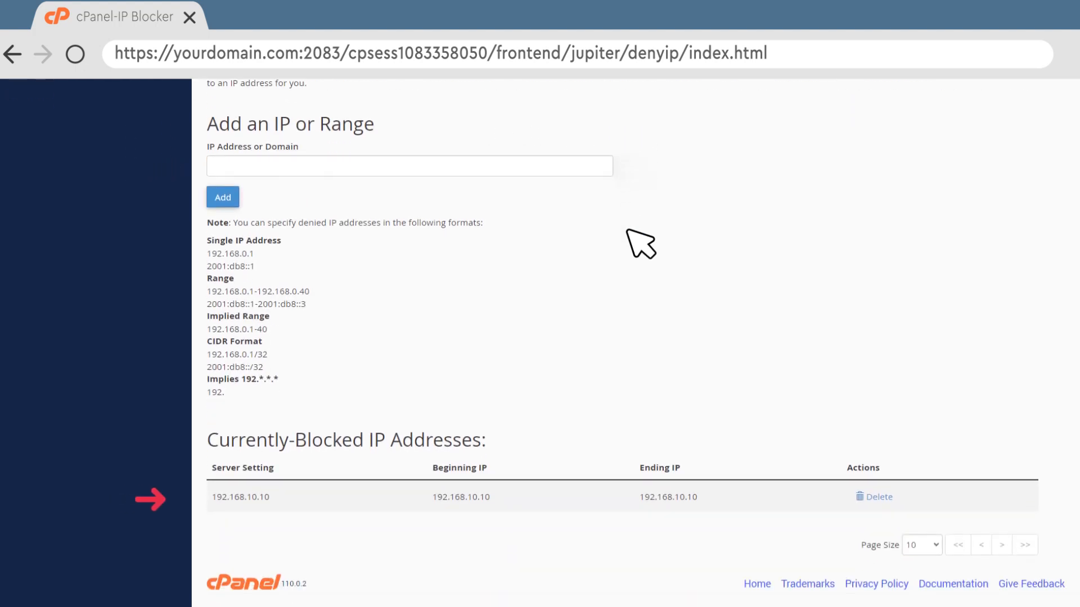
mouse_move(564, 179)
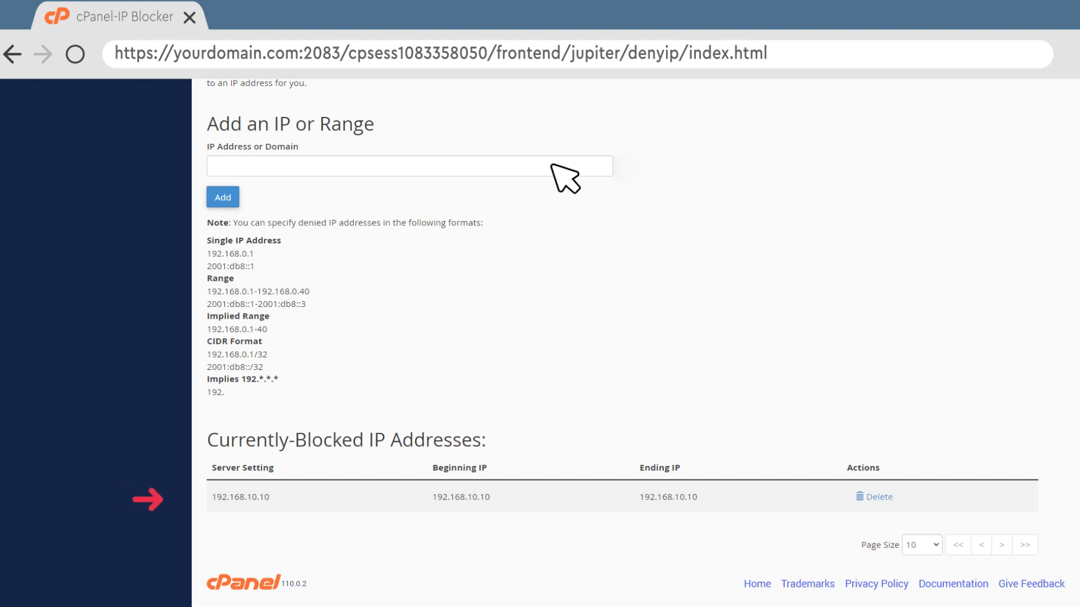
Step: Add IPv6 address fe88::80a7:e6bf:571c:de2 to the denied list and go back
text(fe88::80a7:e6bf:571c:de2)
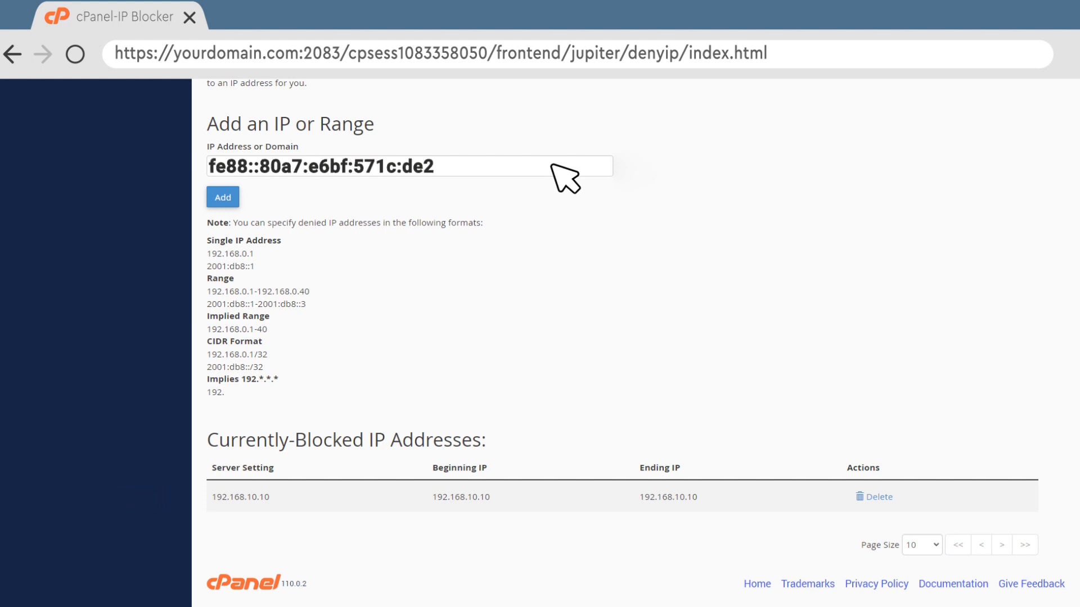
click(221, 197)
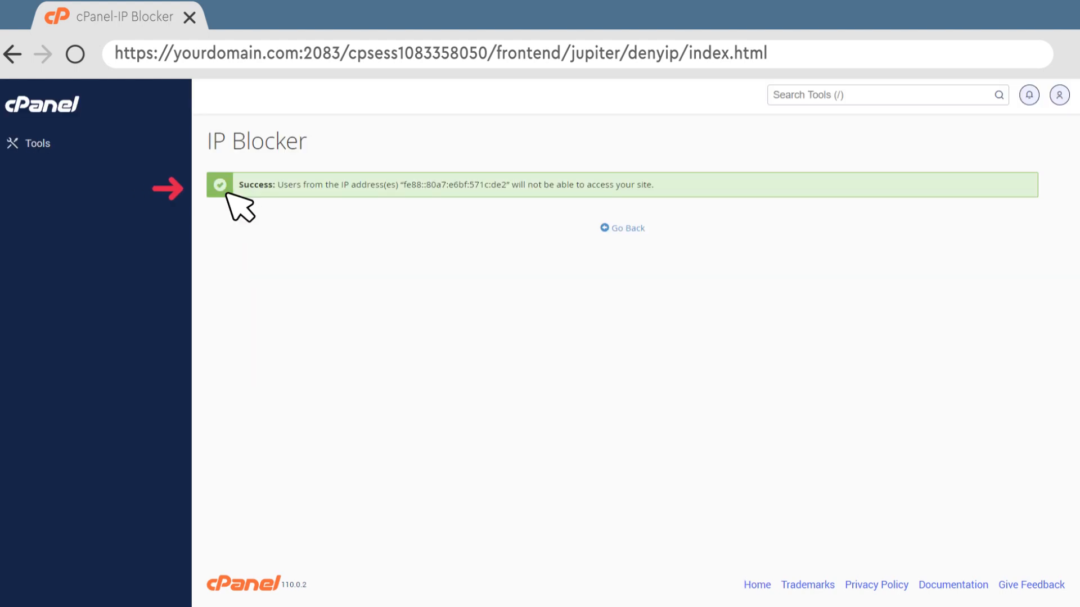
click(620, 228)
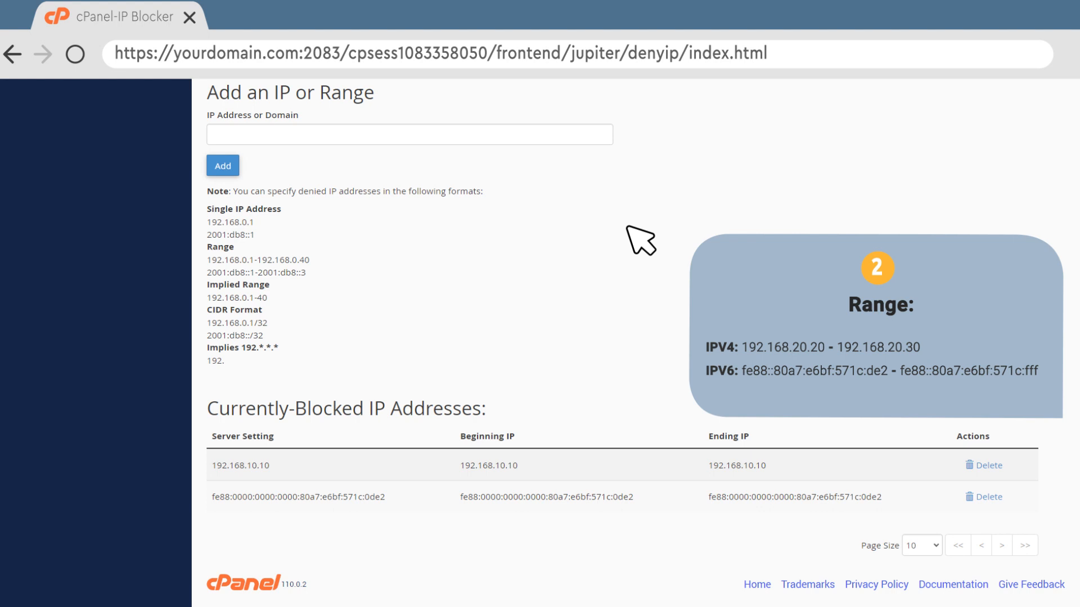
mouse_move(562, 144)
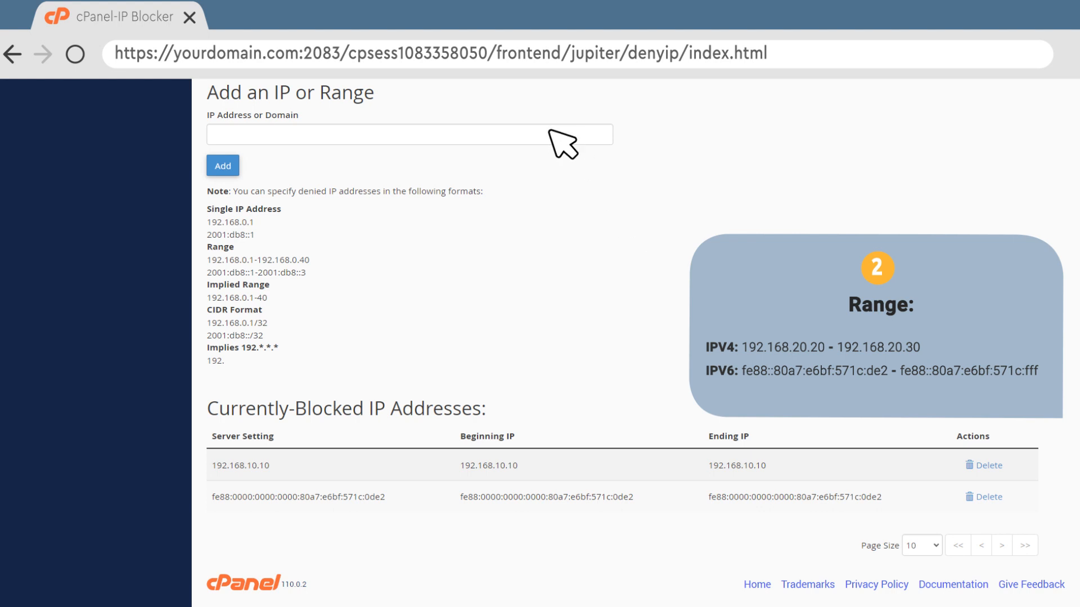
Step: Add the range 192.168.20.20-192.168.20.30 to the denied list and go back
text(192.168.20.20-192.168.20.30)
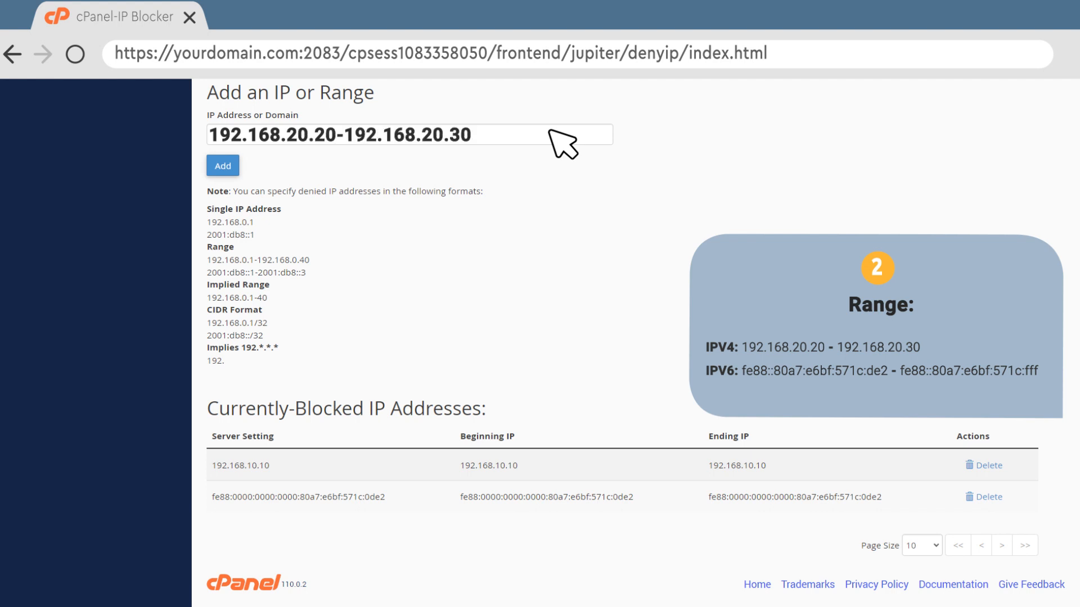
click(222, 165)
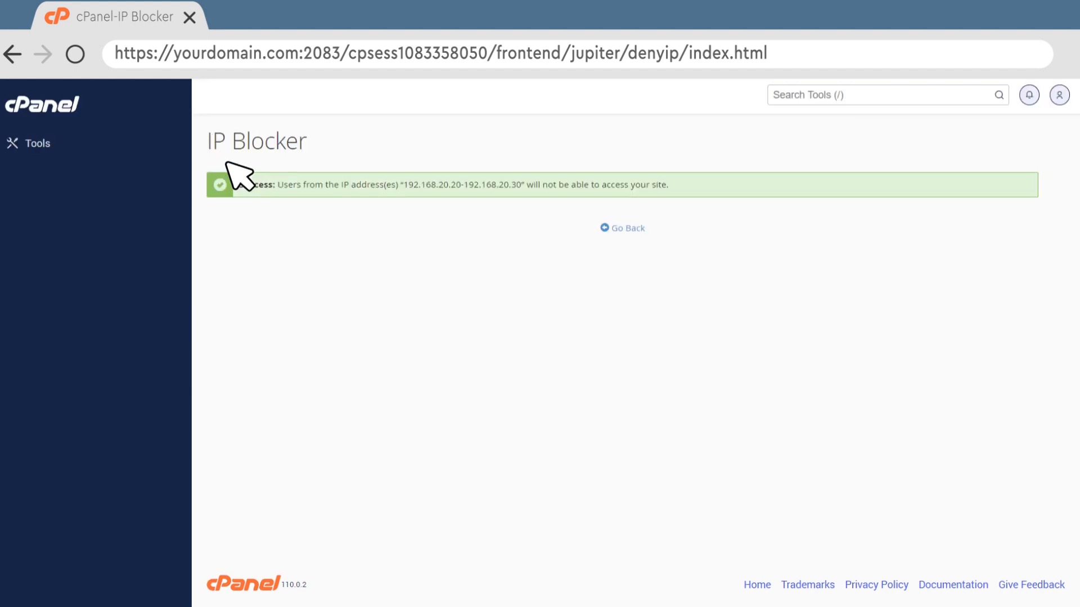
mouse_move(449, 305)
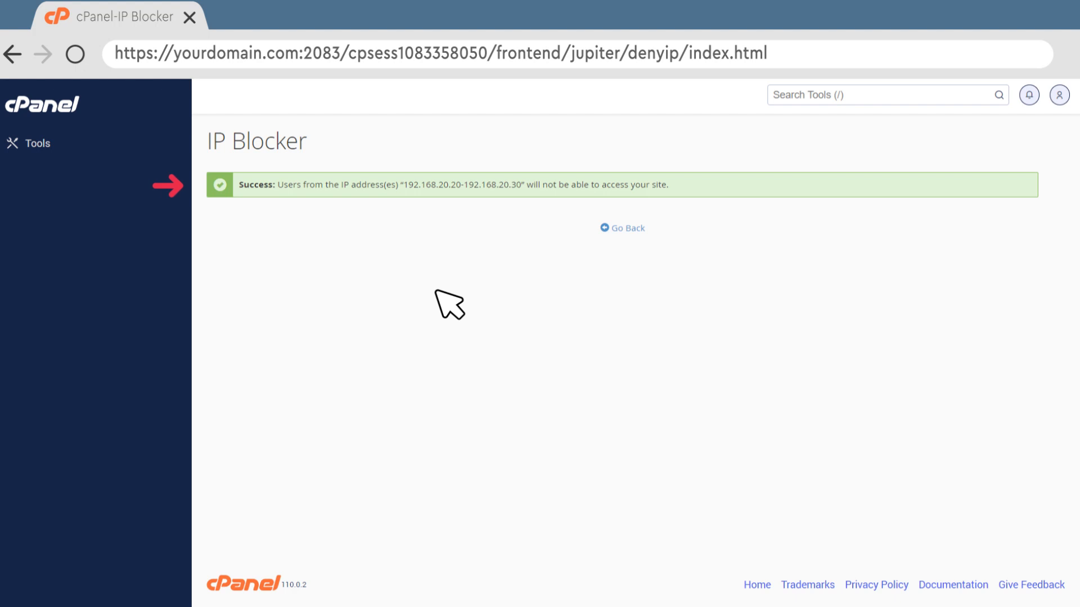
mouse_move(524, 280)
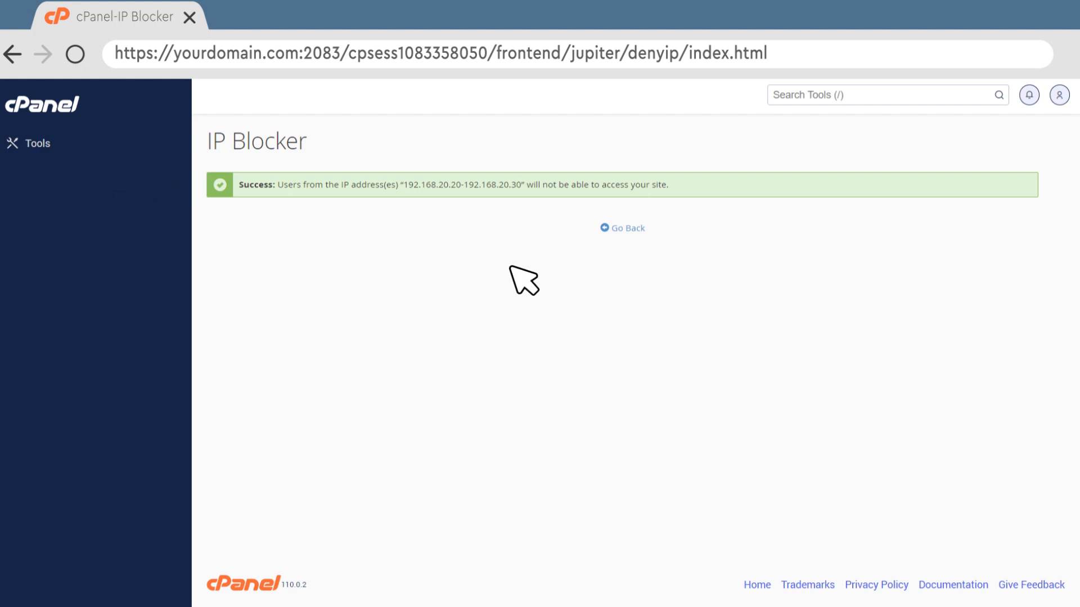
click(621, 228)
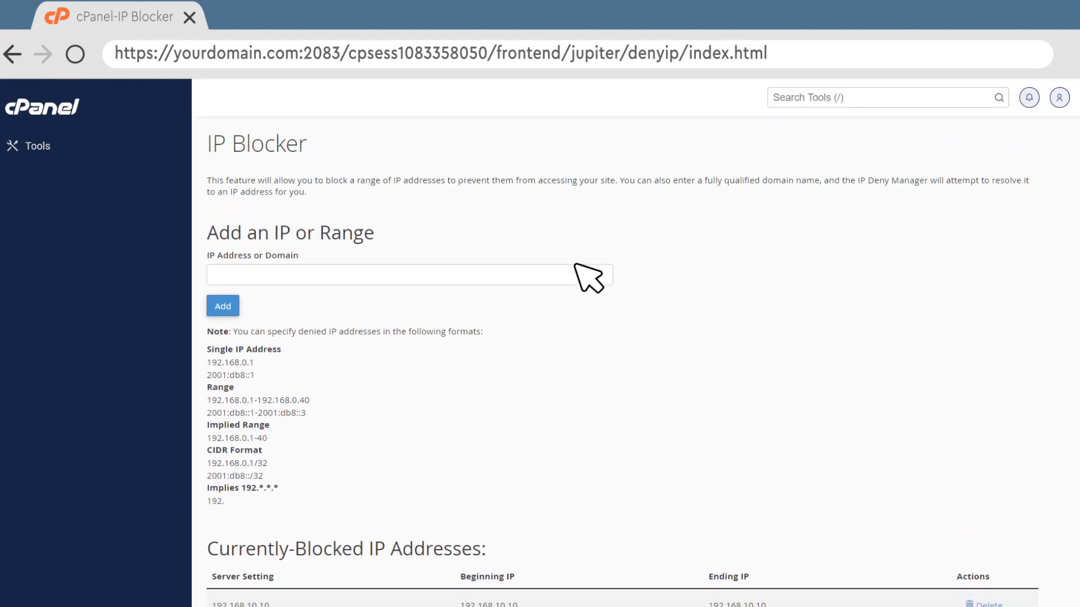
Step: Add the IPv6 range fe88::80a7:e6bf:571c:de2-fe88::80a7:e6bf:571c:fff to the denied list
text(fe88::80a7:e6b)
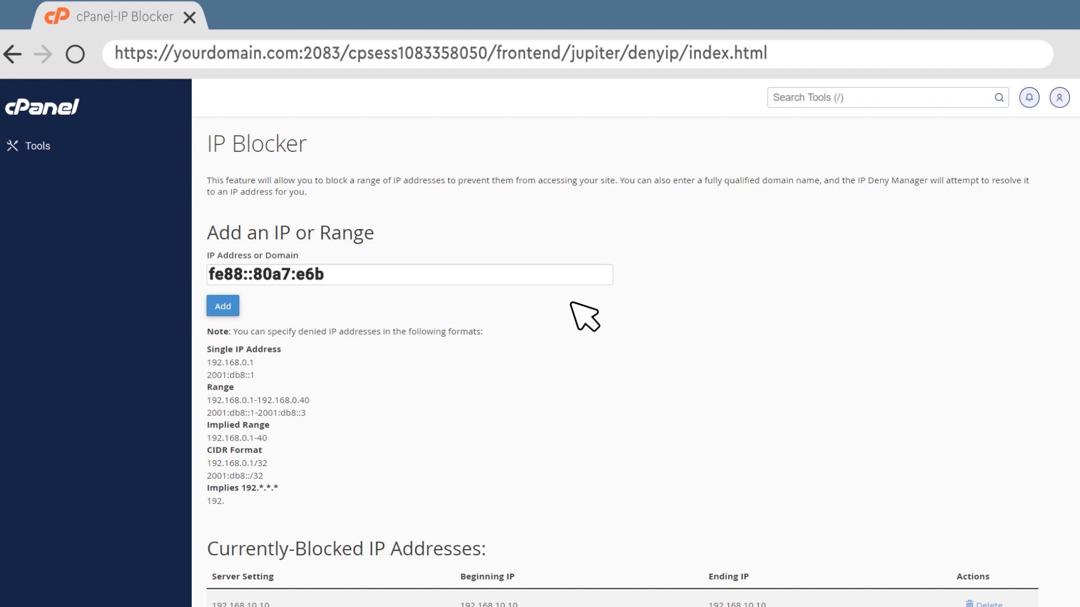
text(f:571c:de2-)
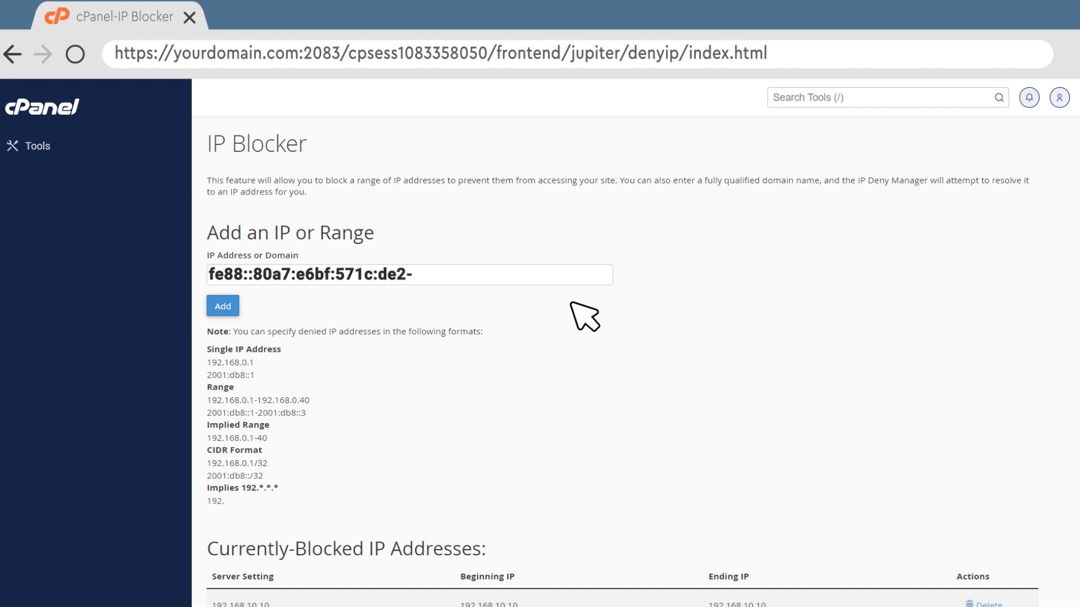
text(fe88::80a7)
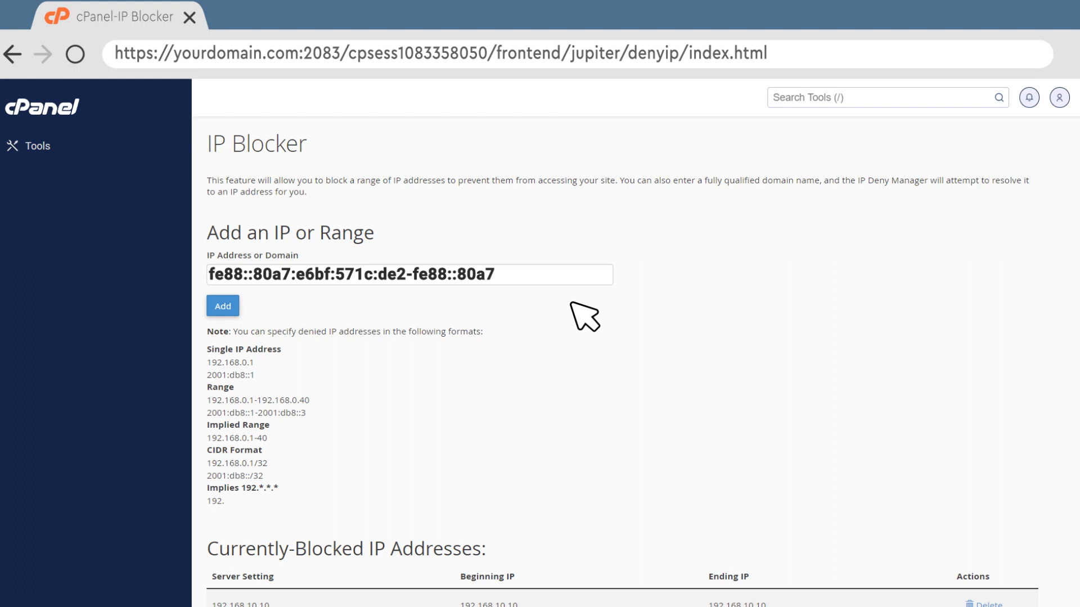
text(:e6bf:571c:)
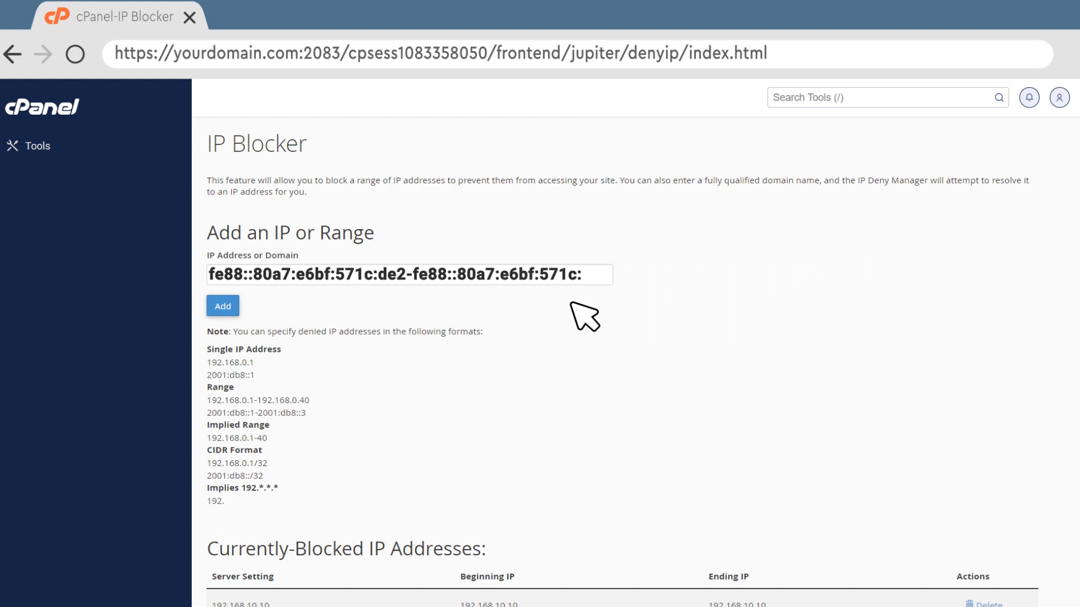
click(221, 306)
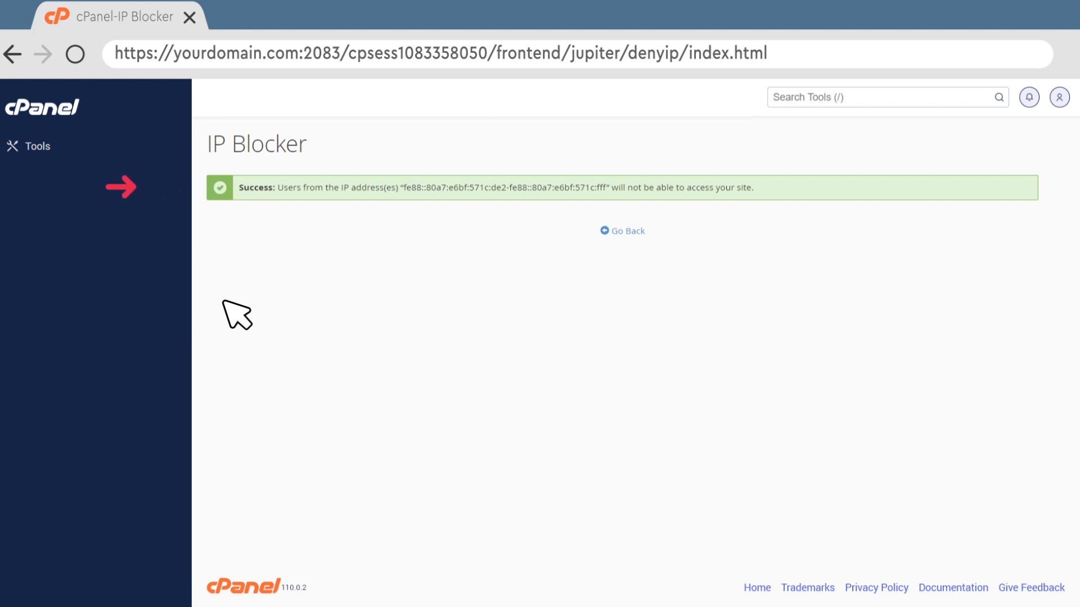
Step: Review the Currently-Blocked table showing the IPv6 range as CIDR entries
click(621, 231)
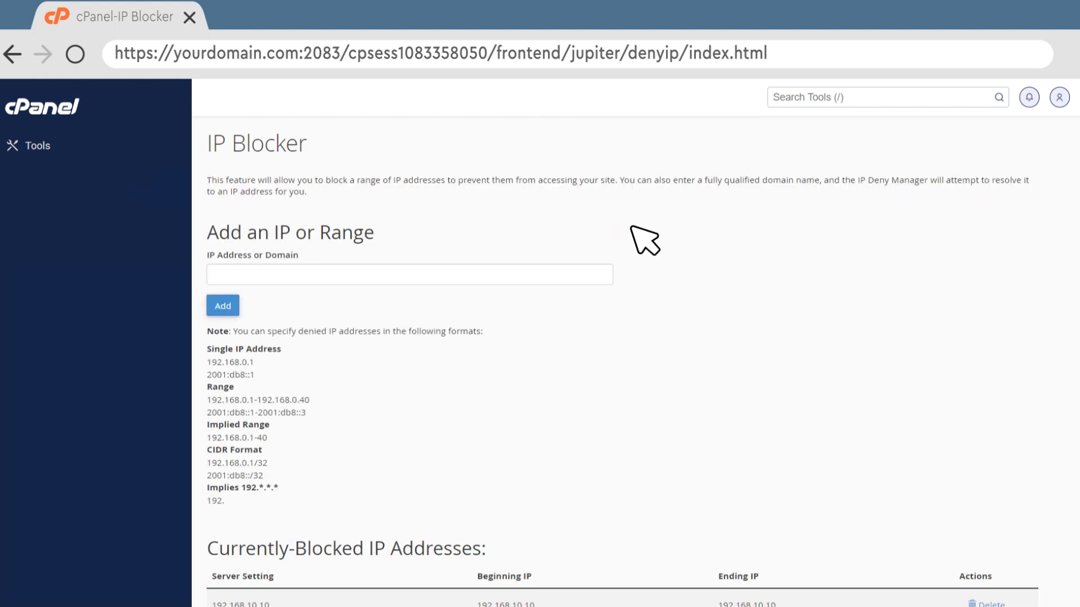
scroll(down, 3)
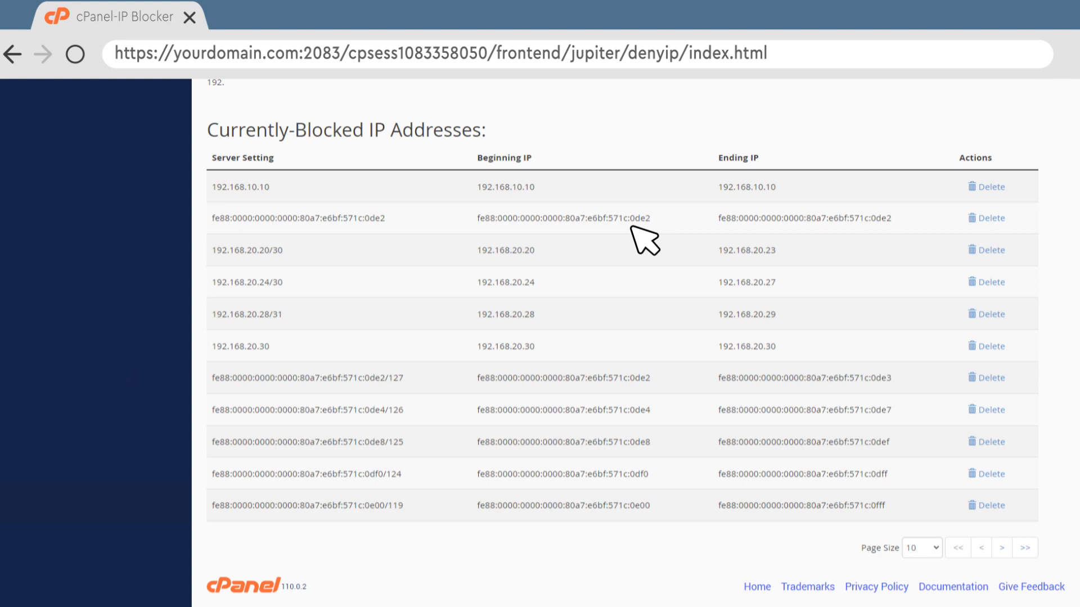
scroll(up, 3)
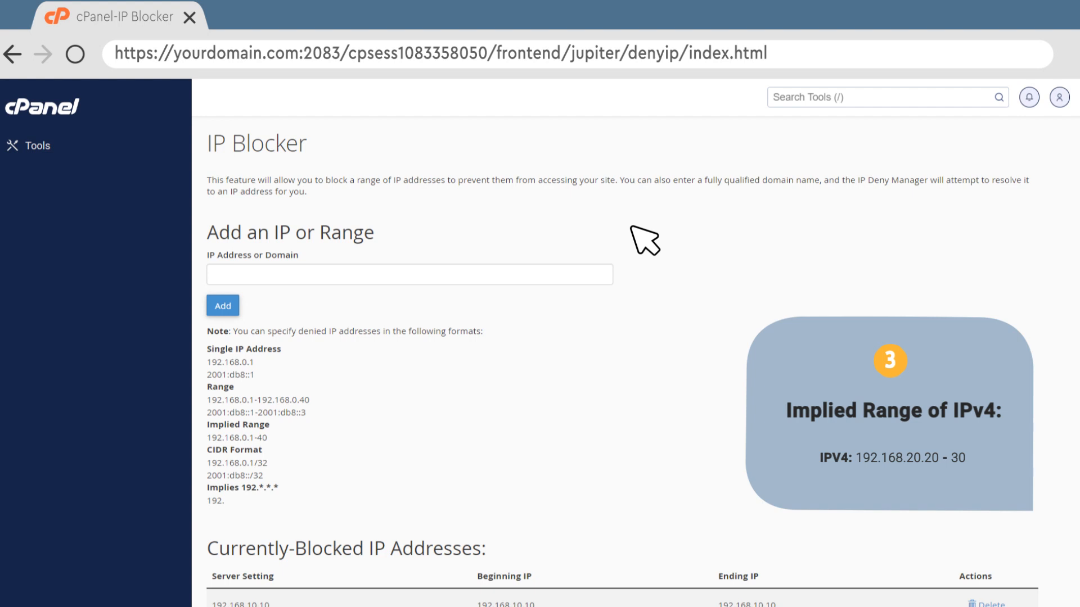
Step: Add the implied IPv4 range blocking 192.168.30.30-35, then check the blocked table
text(1)
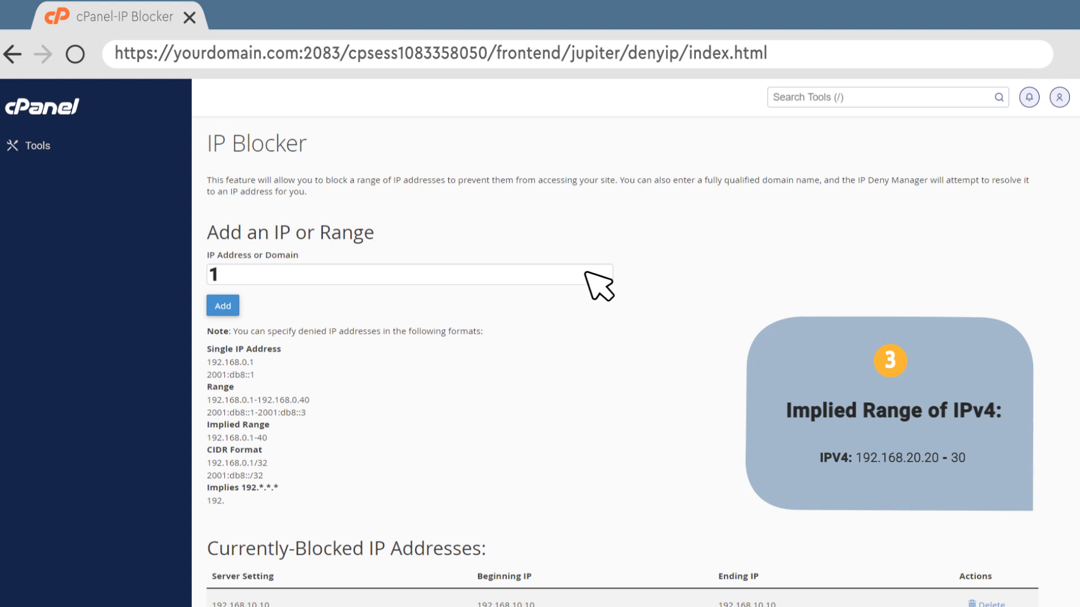
text(92.168.20.20-30)
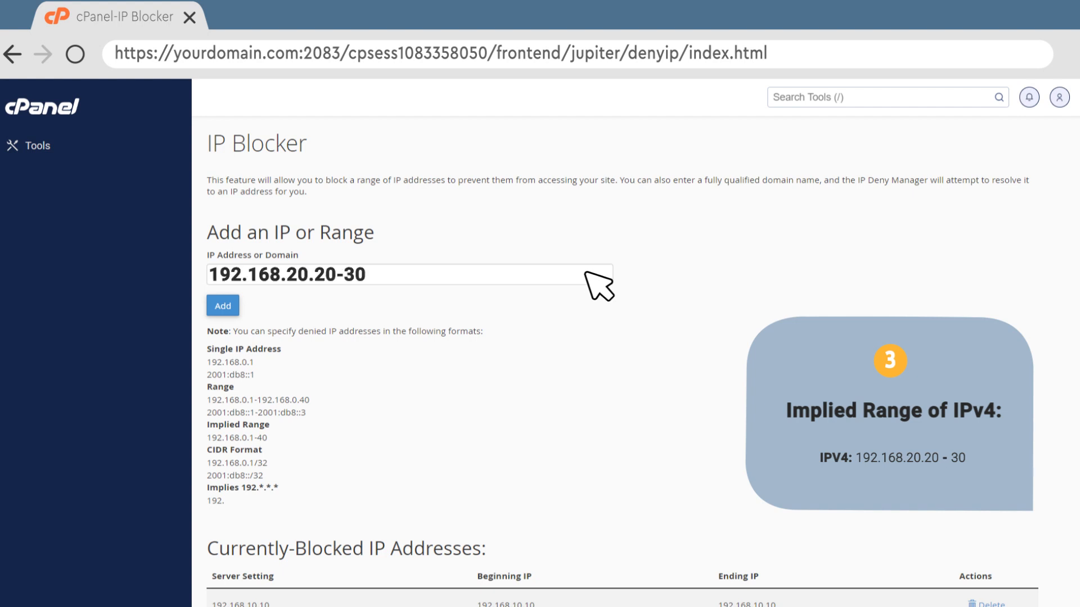
click(223, 306)
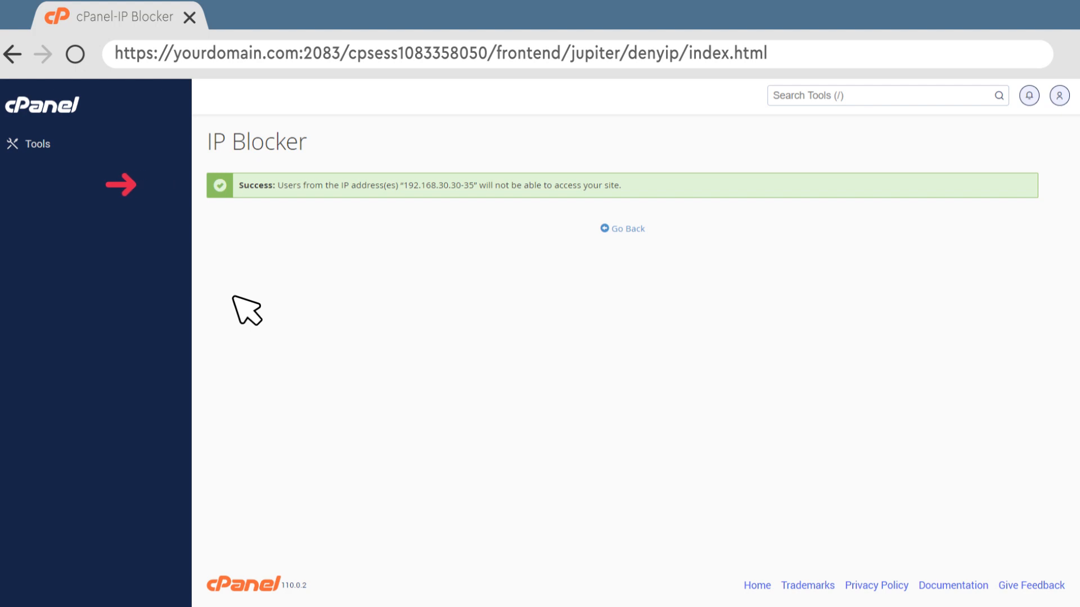
click(620, 229)
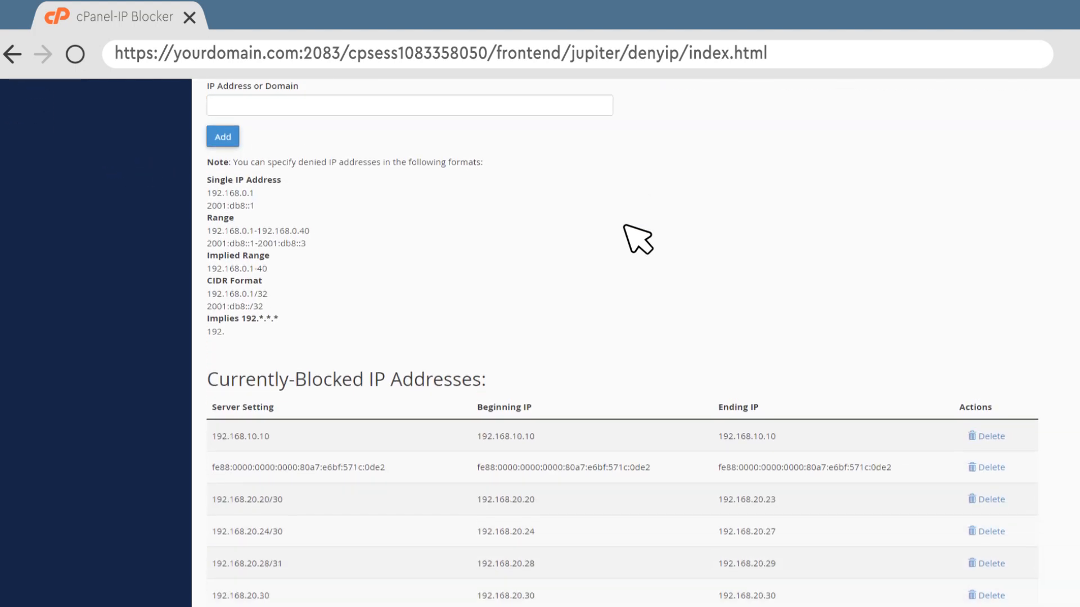
scroll(down, 3)
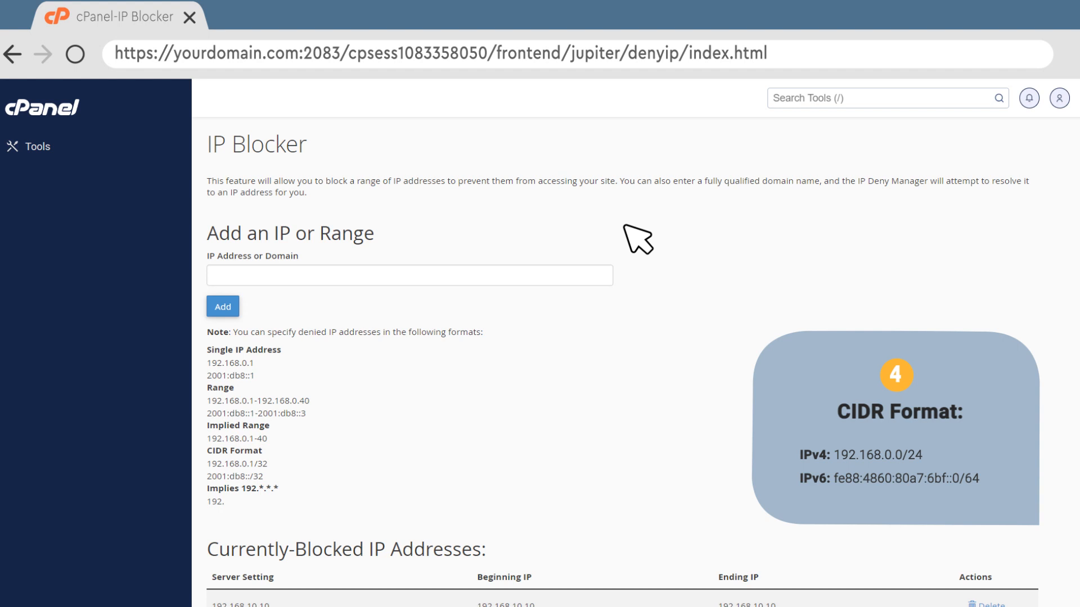
Step: Add 192.168.40.0/24 and verify it lists as 192.168.40.0–192.168.40.255
text(1)
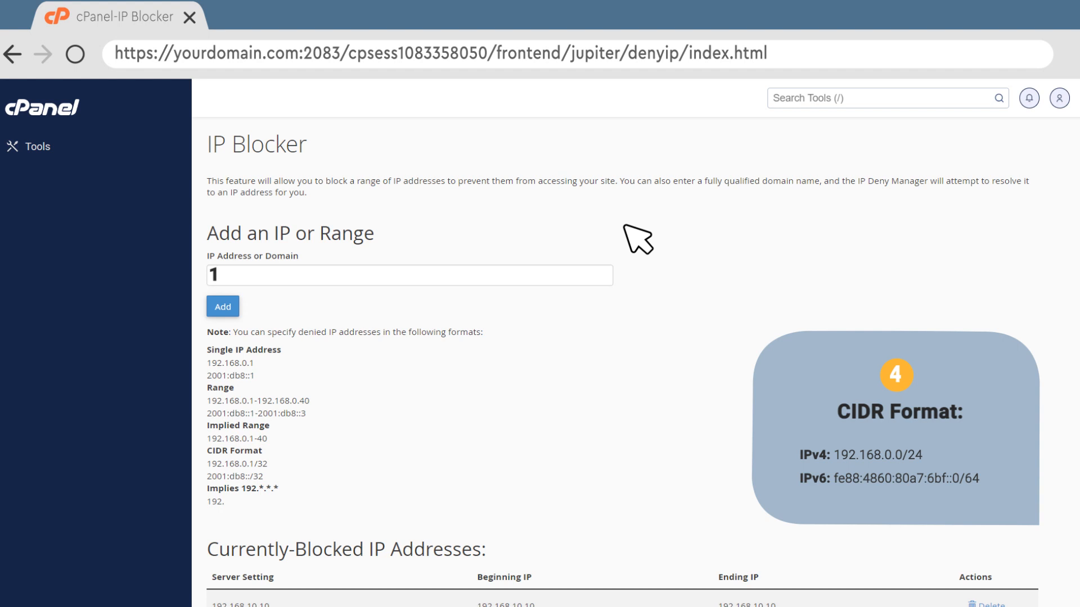
text(92.168.40.0/24)
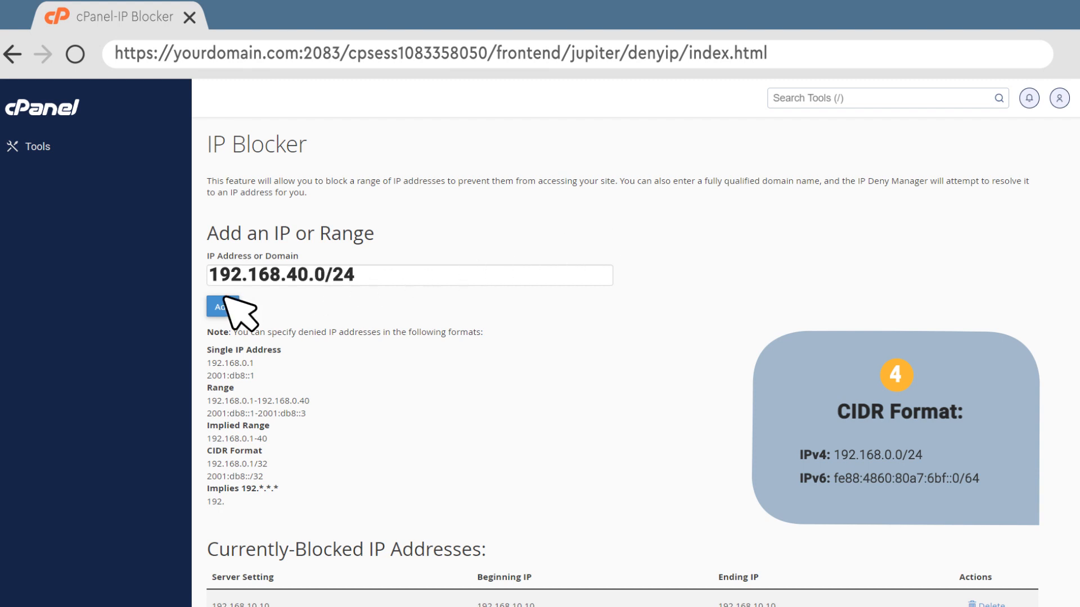
click(221, 307)
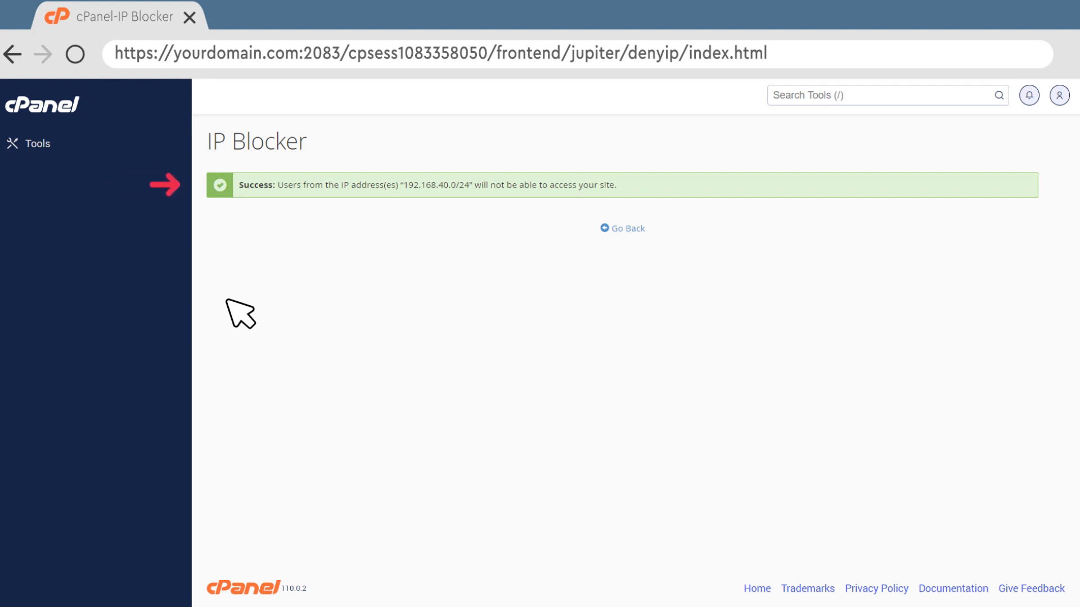
mouse_move(644, 239)
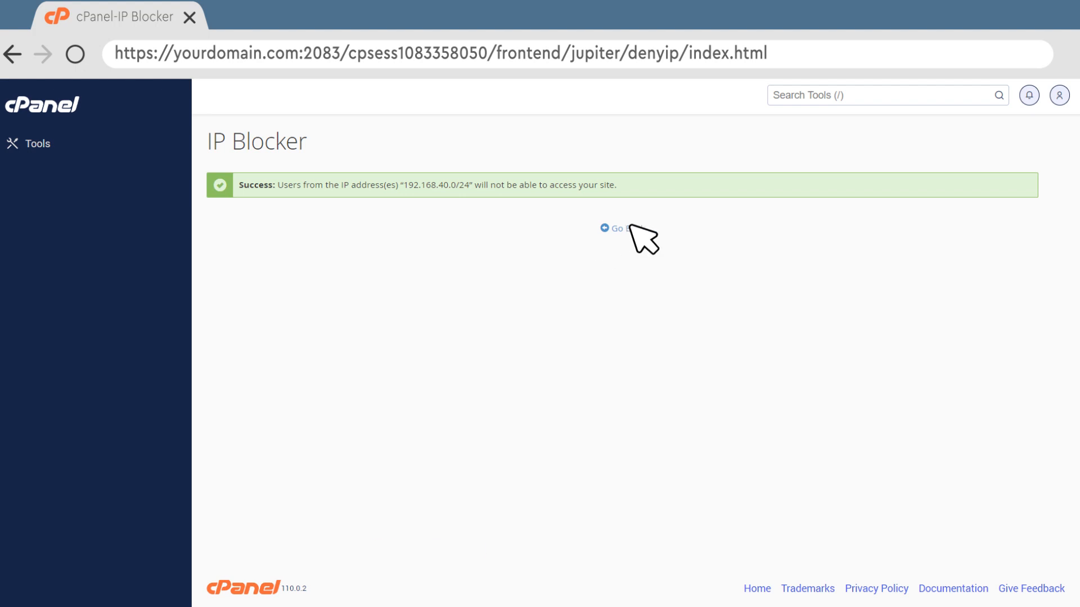
click(616, 228)
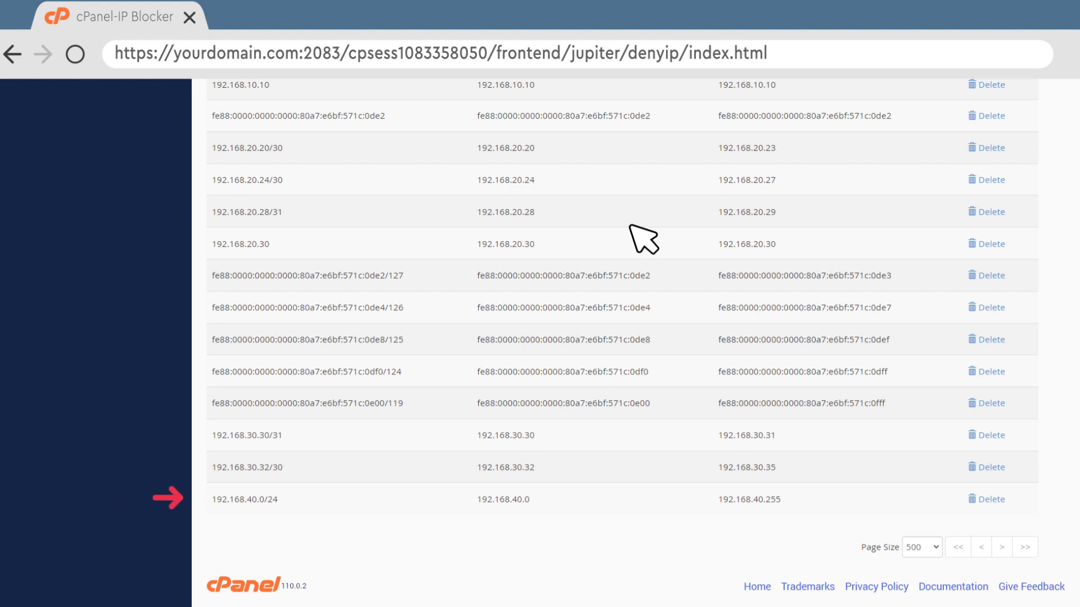
scroll(up, 3)
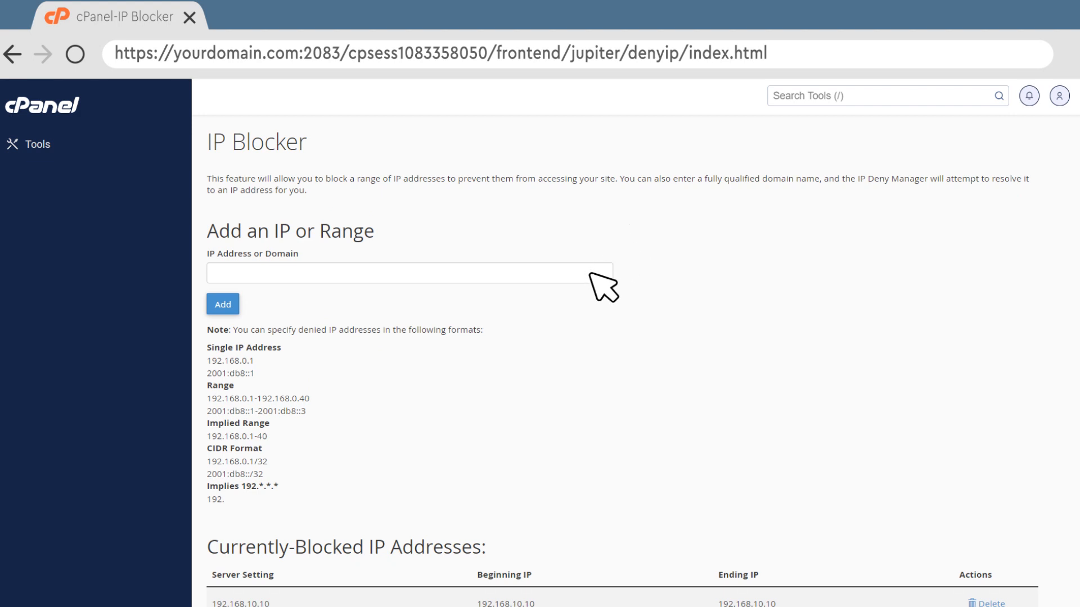
Step: Add the IPv6 CIDR fe88:4860:80a7:6bf::0/64 to the denied list
text(fe88:4860:80a7:6bf)
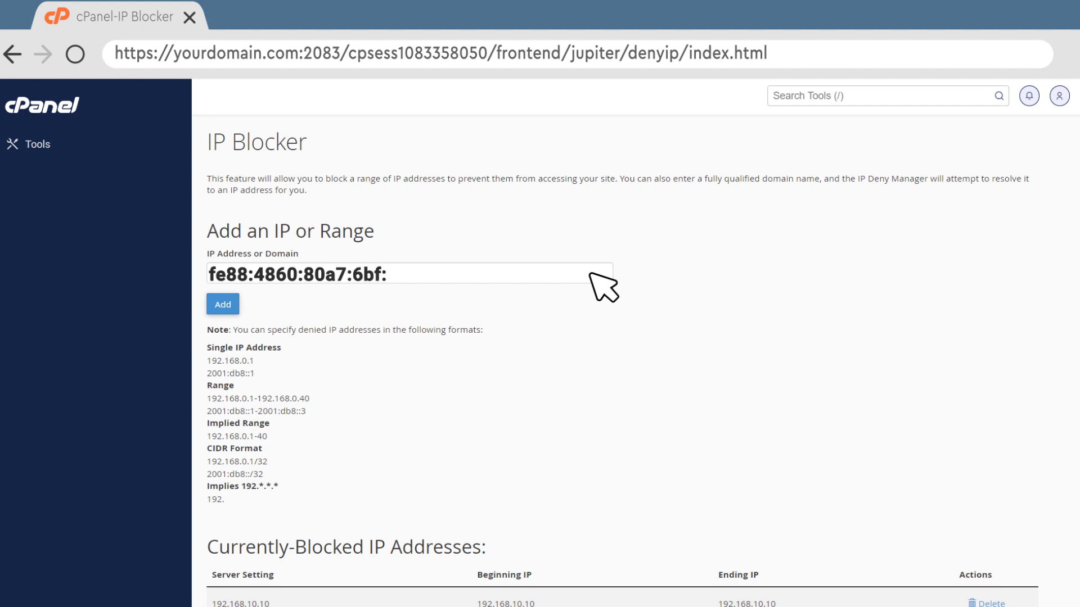
text(:0/64)
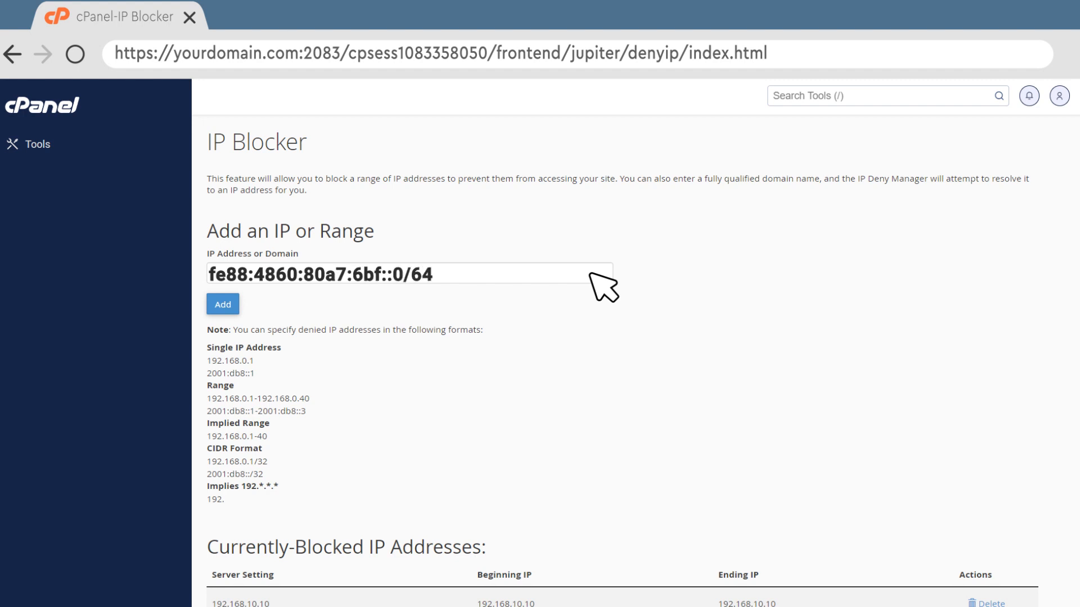
click(222, 308)
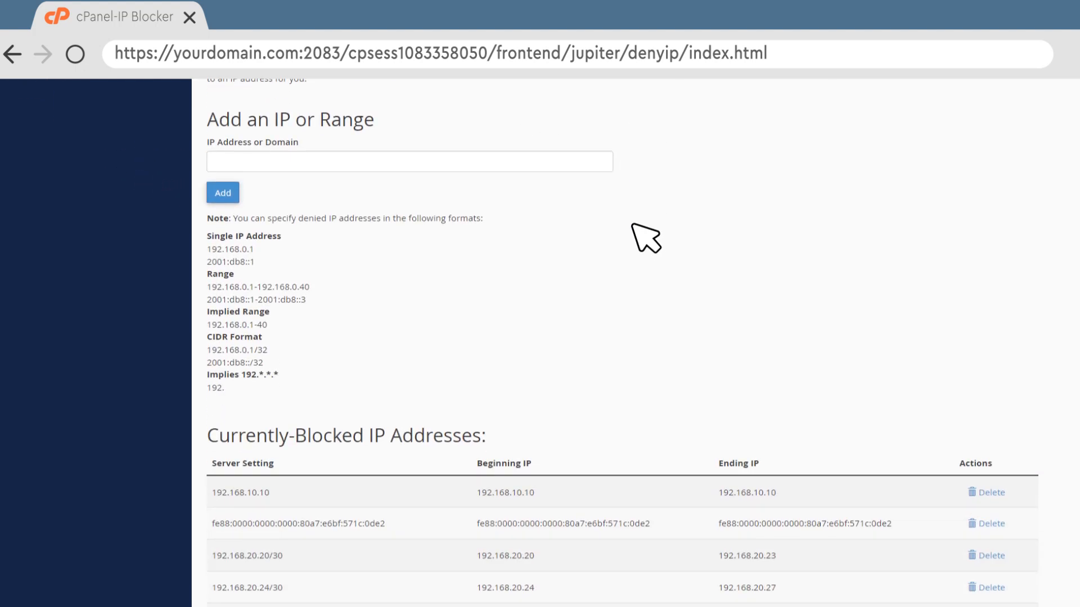
scroll(down, 3)
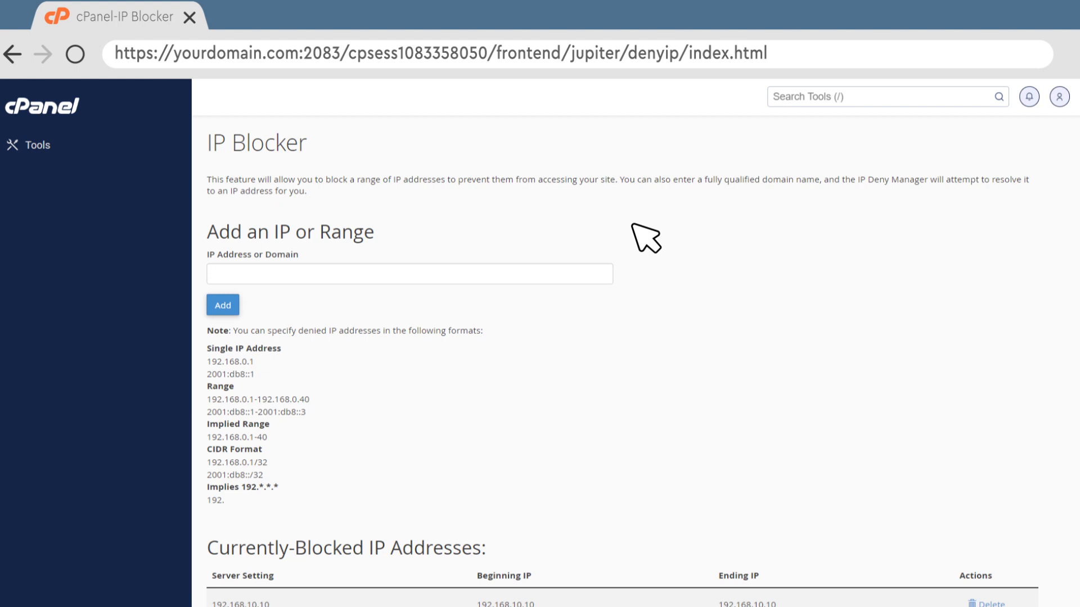
Step: Add attacker-domain.com and confirm its resolved entry at the end of the table
text(attac)
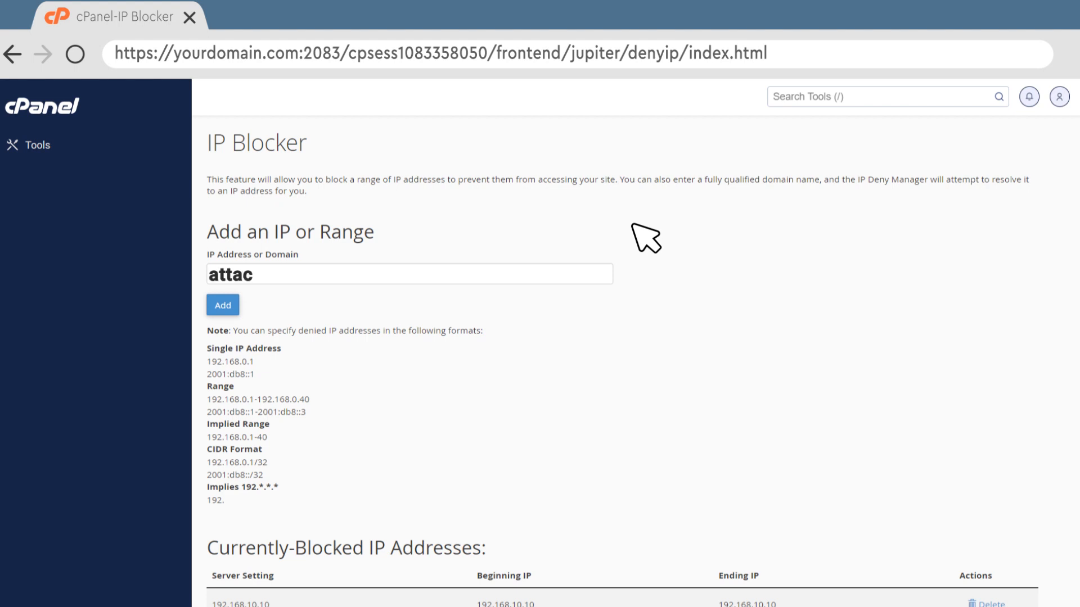
text(ker-domain.)
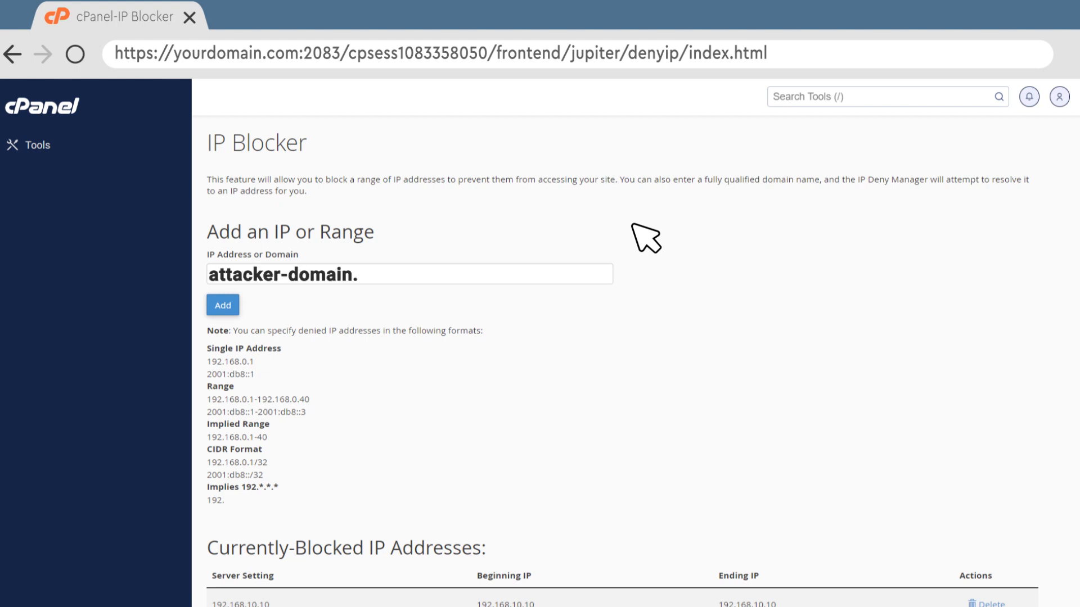
text(com)
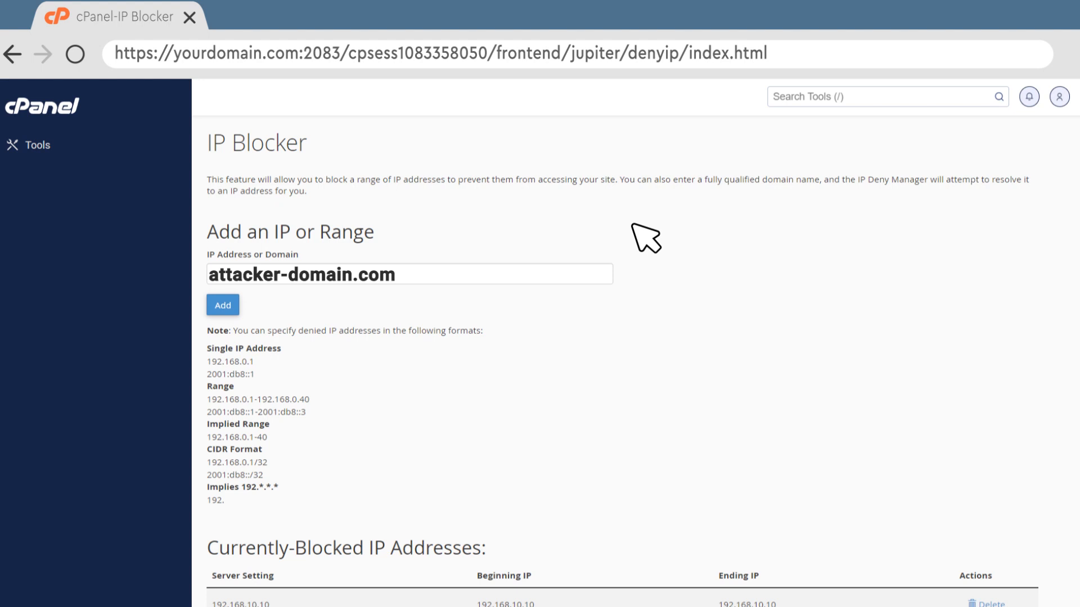
click(221, 305)
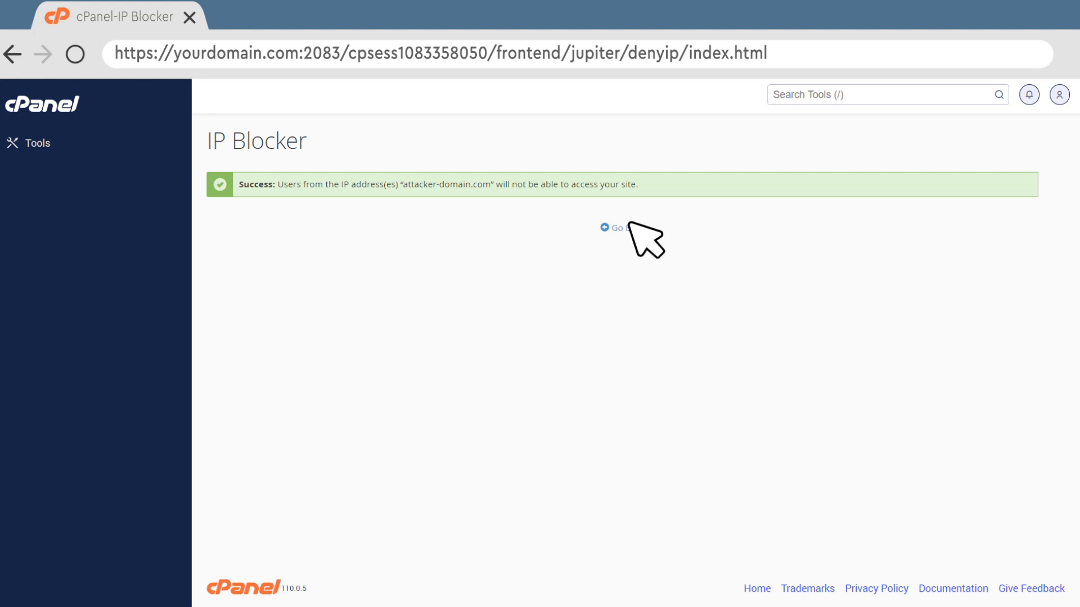
click(611, 228)
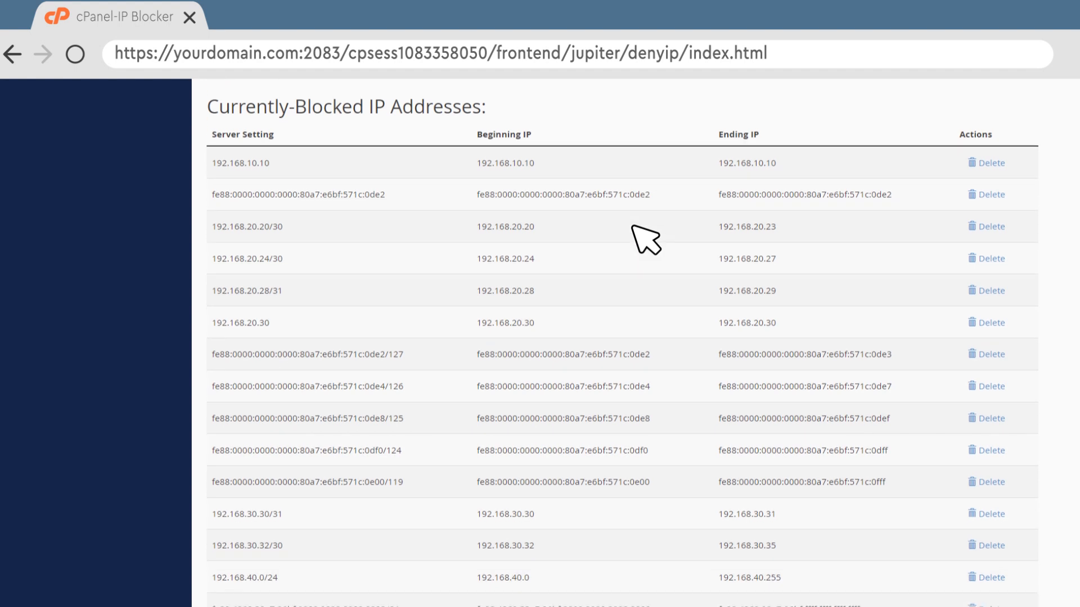
scroll(down, 3)
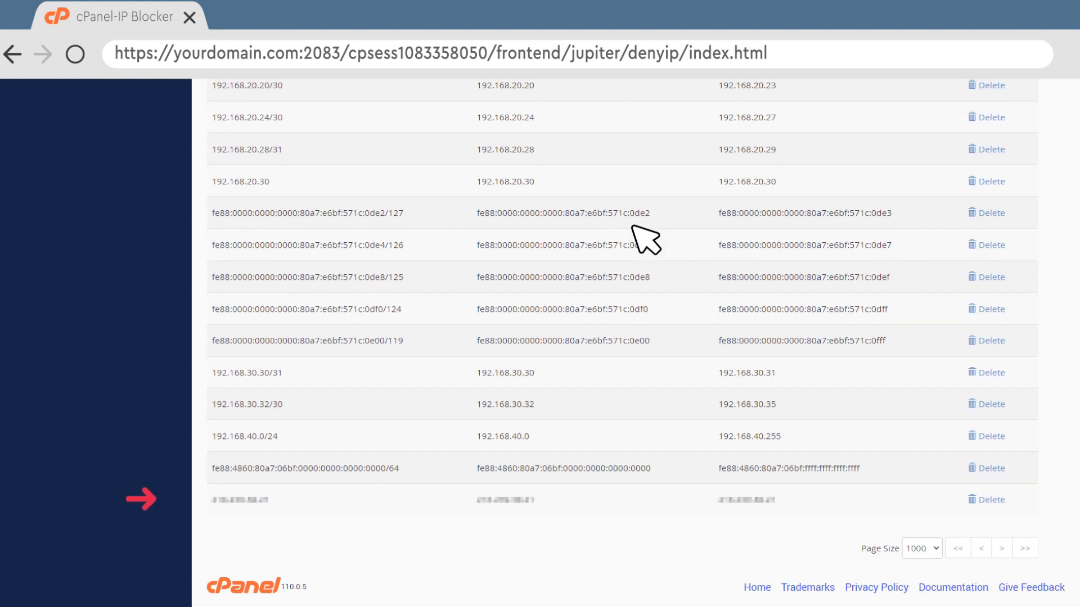
scroll(down, 3)
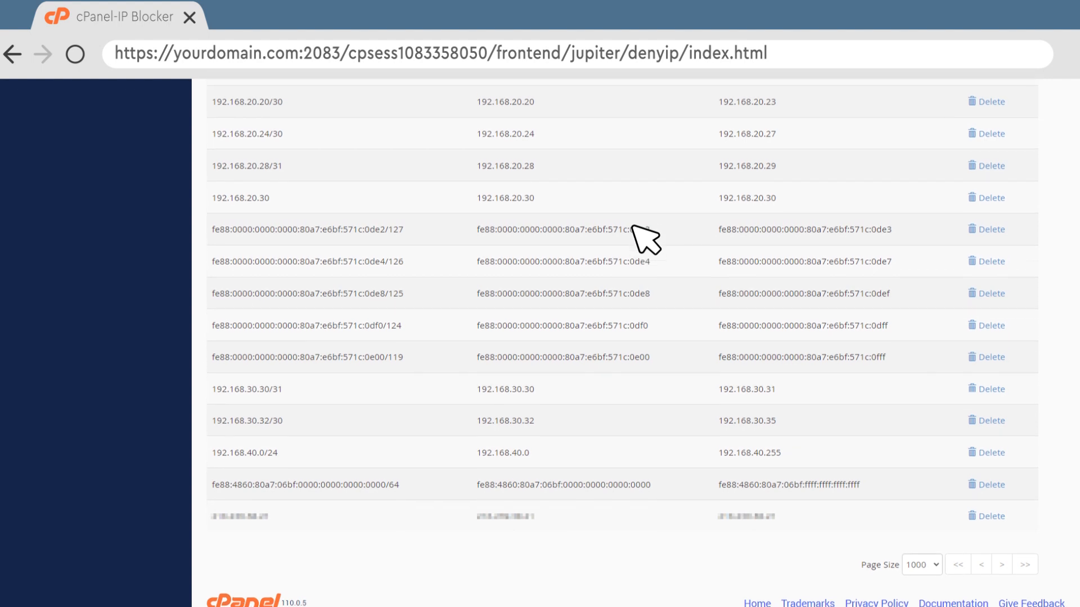